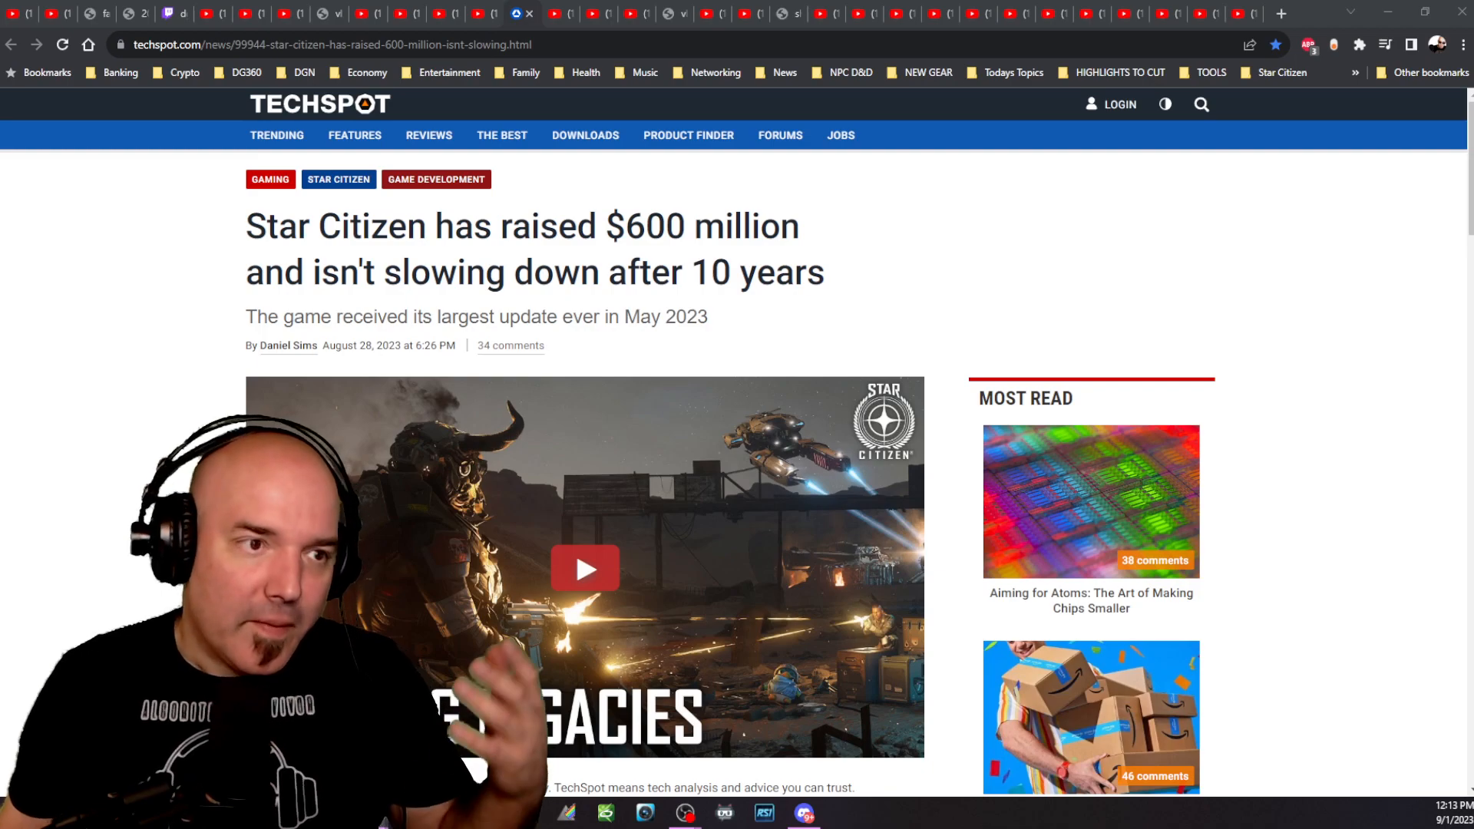
scroll("down", 3)
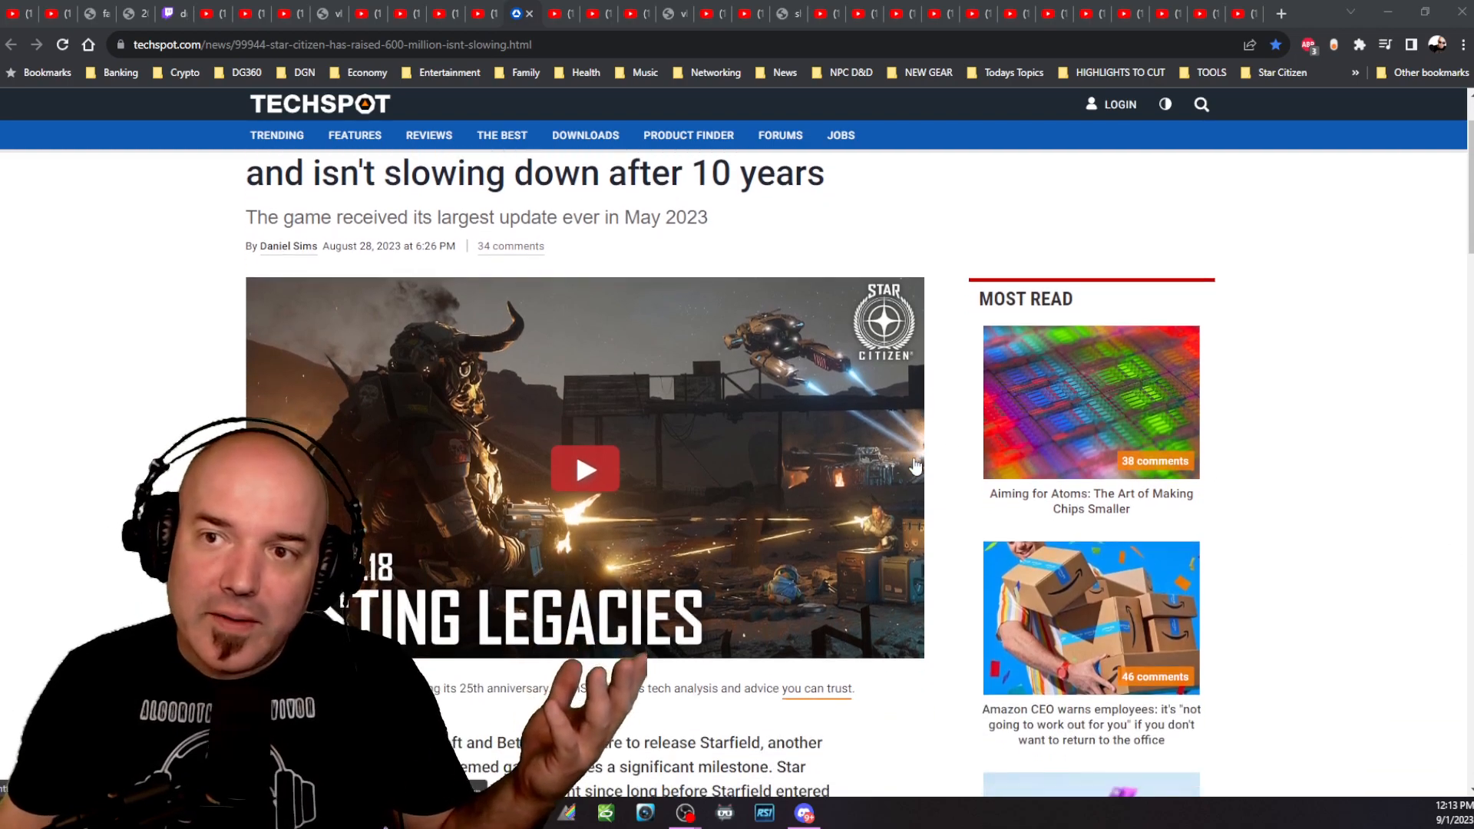
scroll("down", 3)
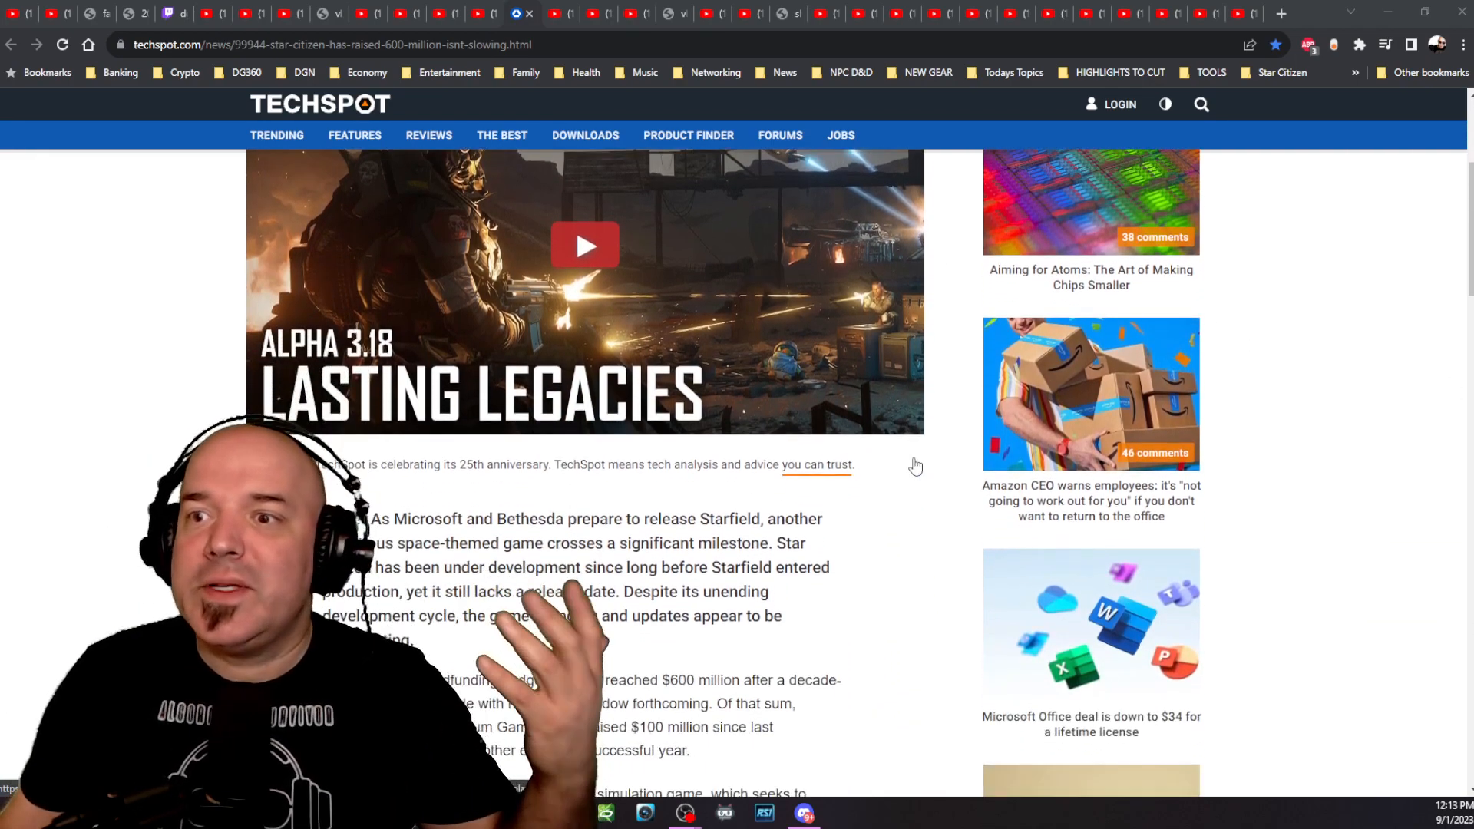
scroll("down", 3)
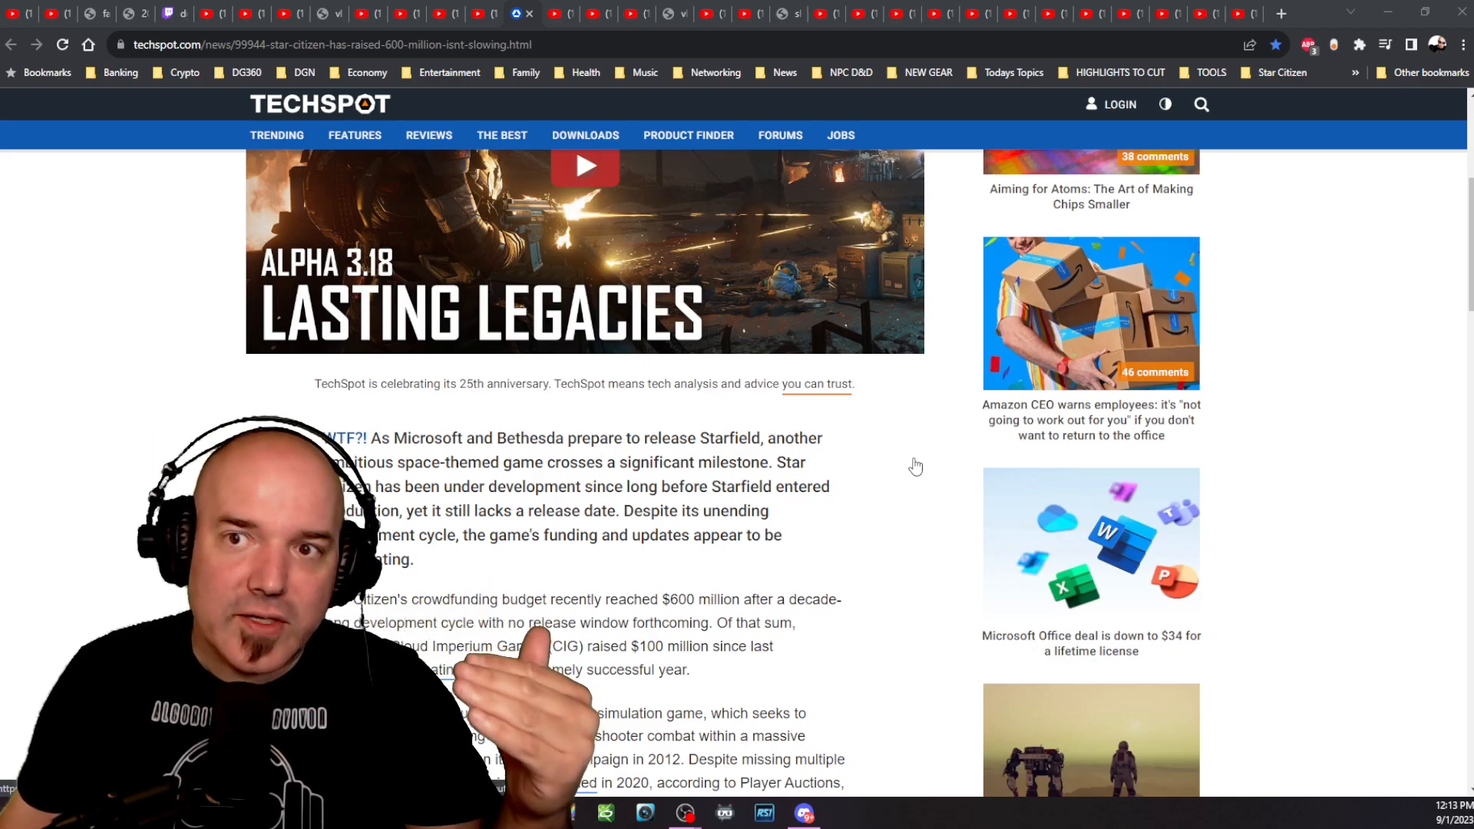
scroll("down", 3)
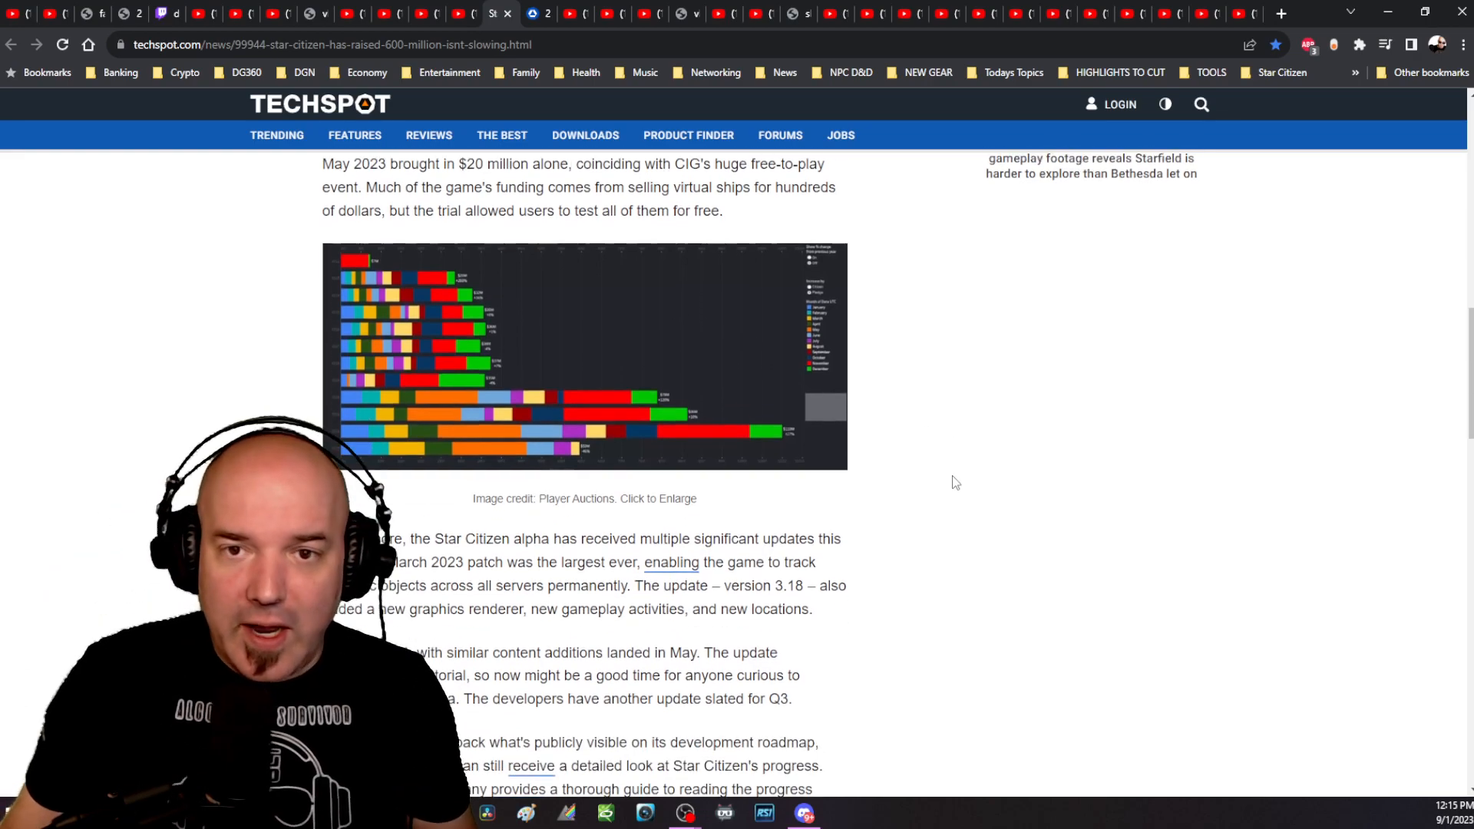
scroll("down", 3)
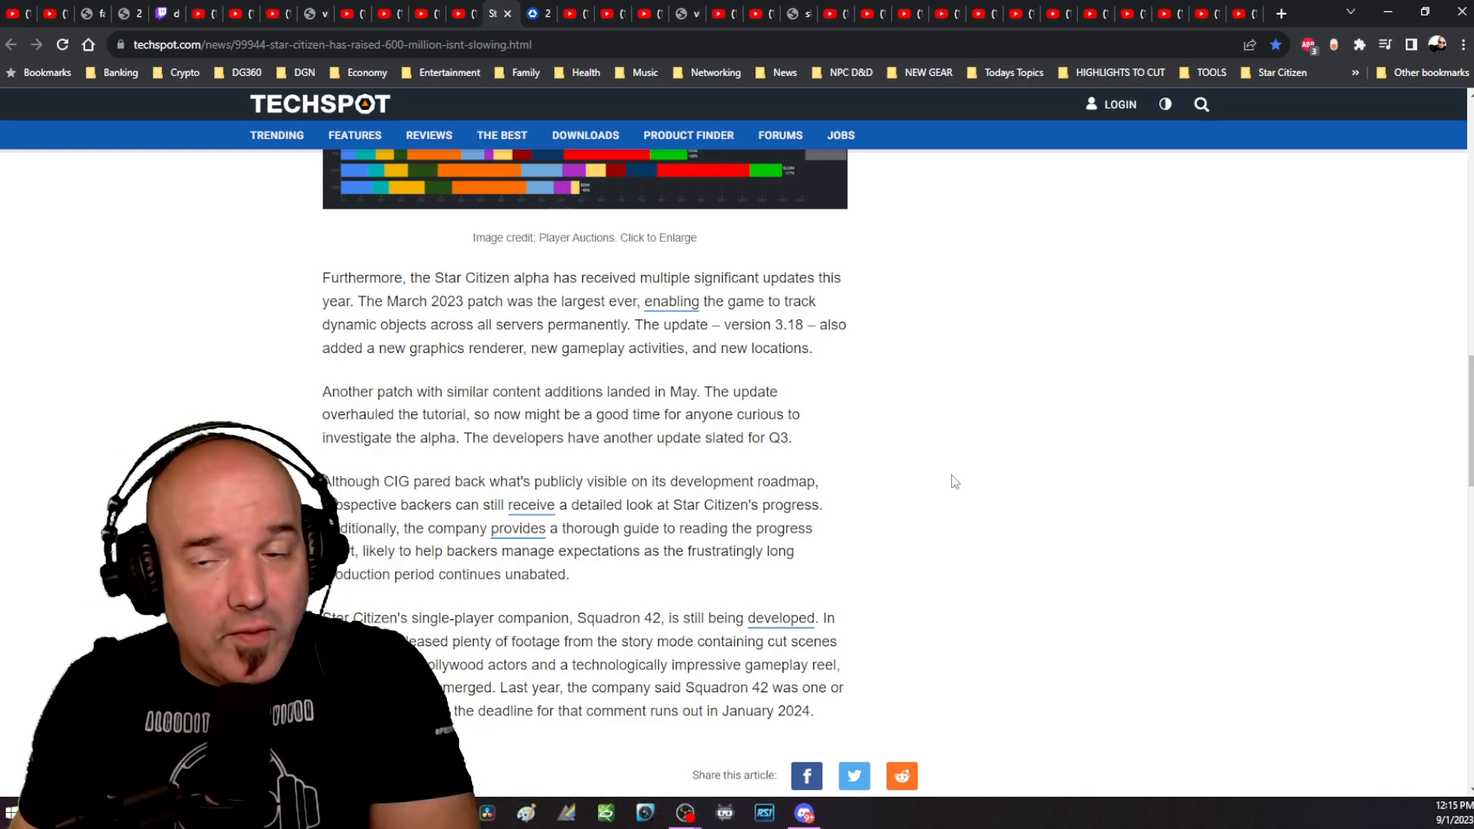
scroll("down", 3)
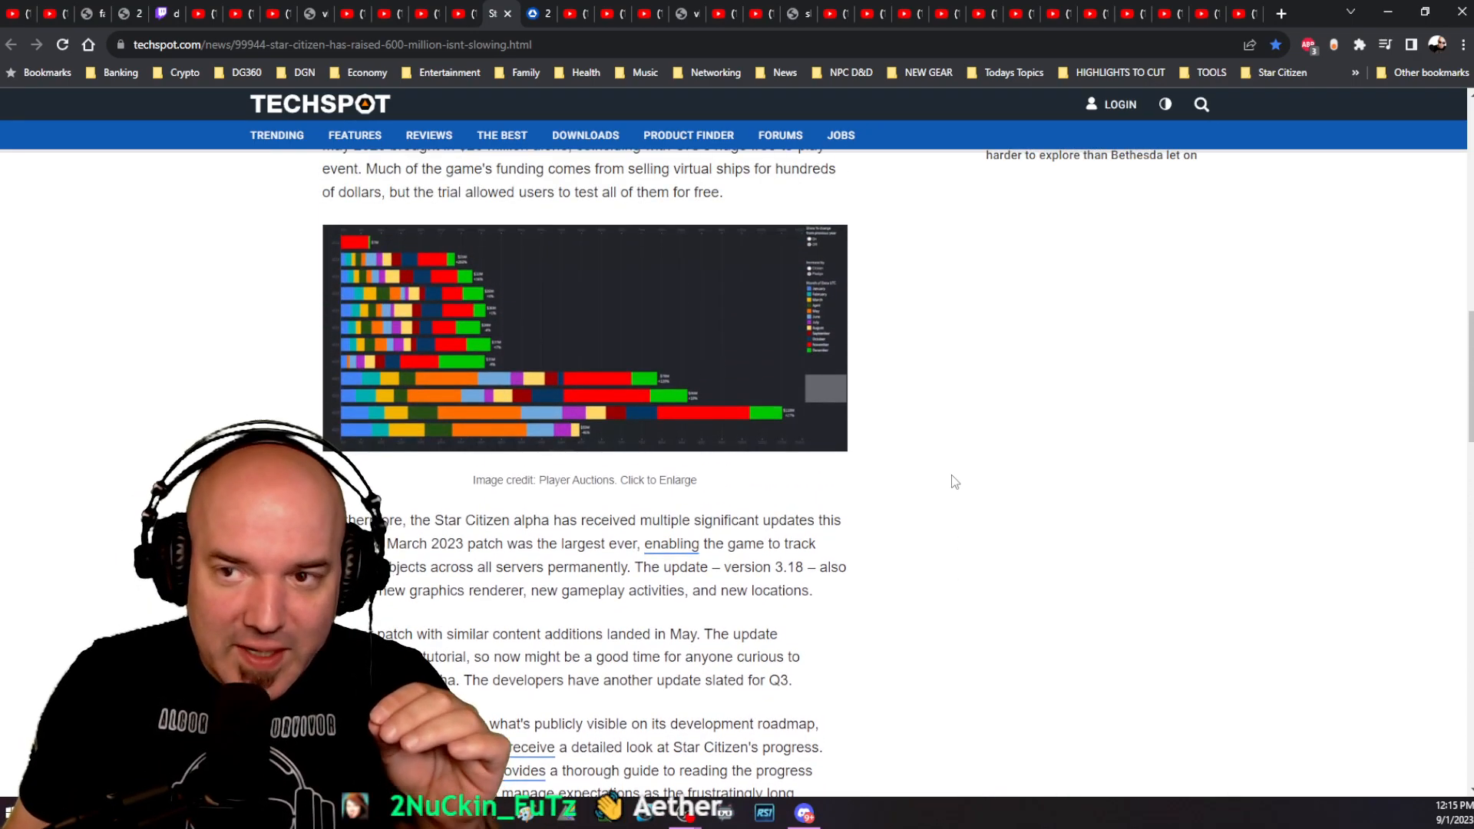
scroll("down", 3)
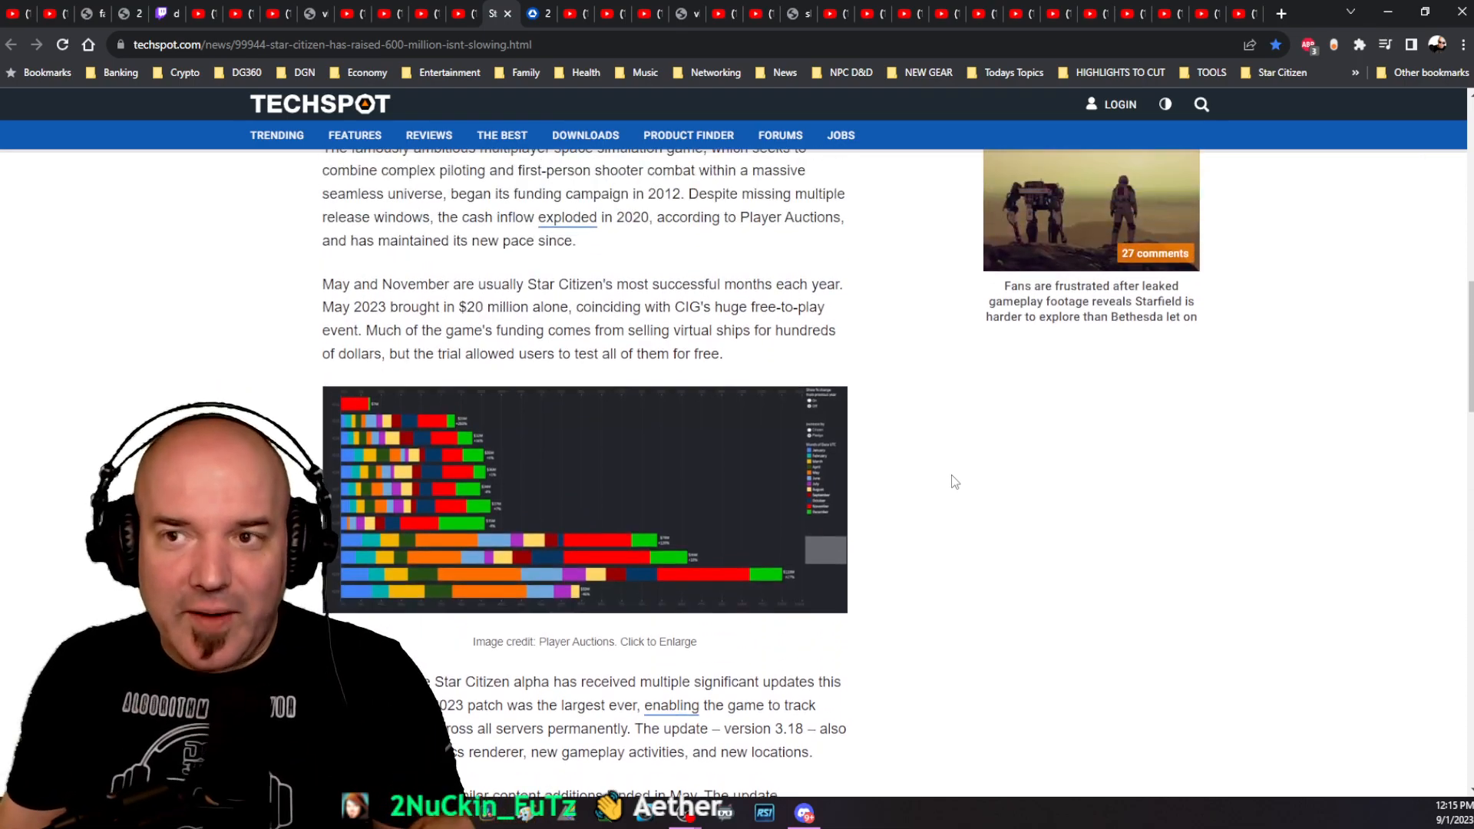